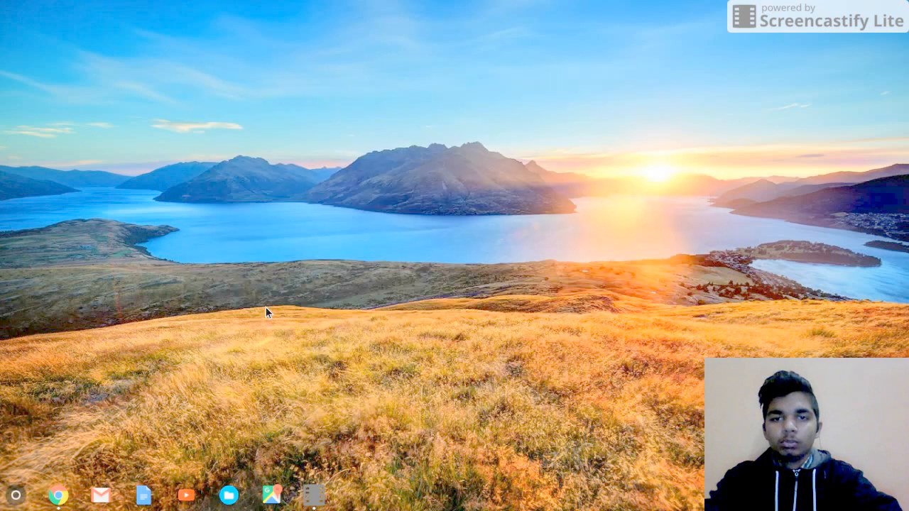
mouse_move(376, 453)
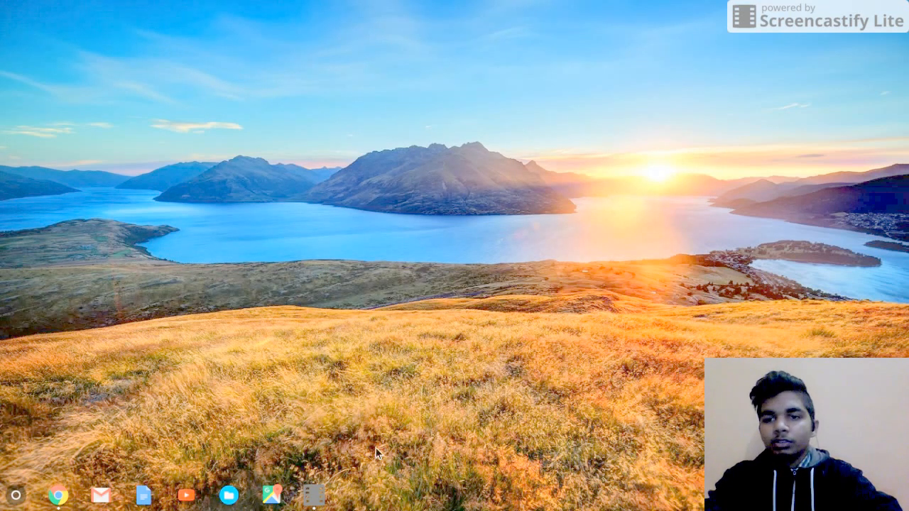
mouse_move(517, 413)
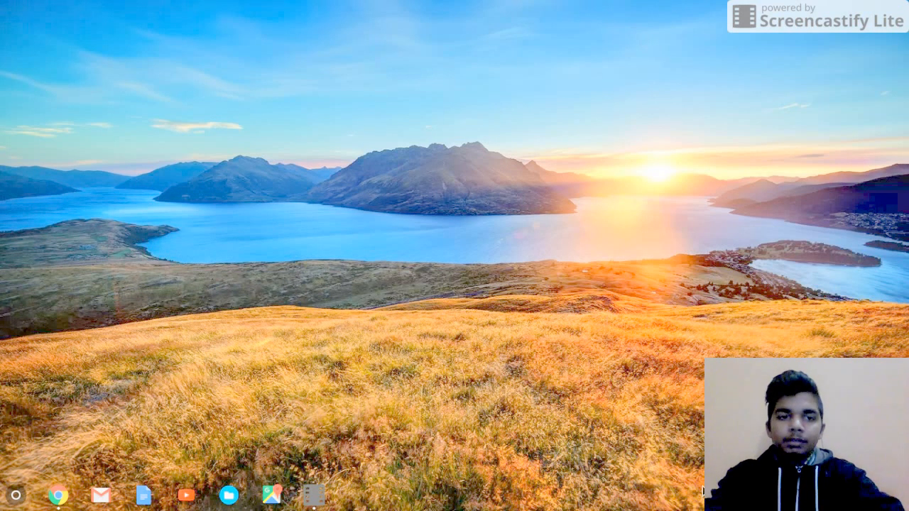
Launch ARC Welder and start adding an APK, bringing up the Downloads file picker.
left_click(68, 494)
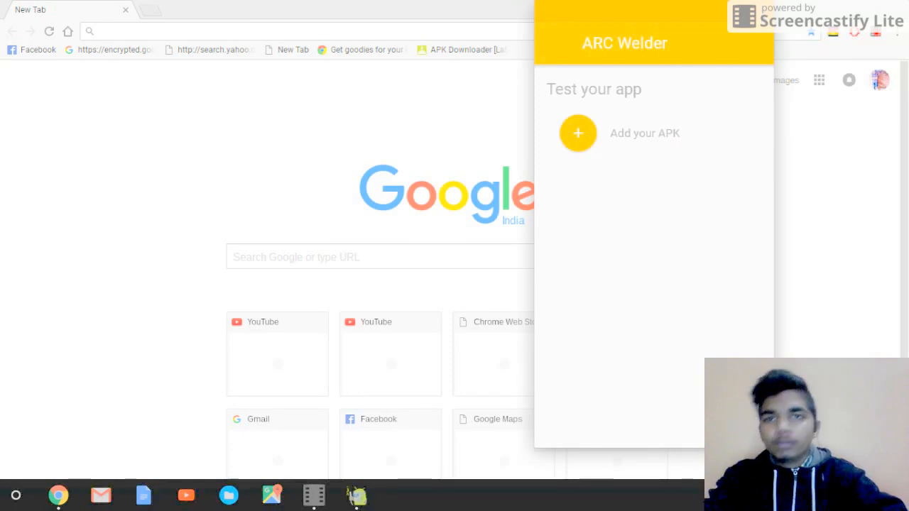
mouse_move(573, 108)
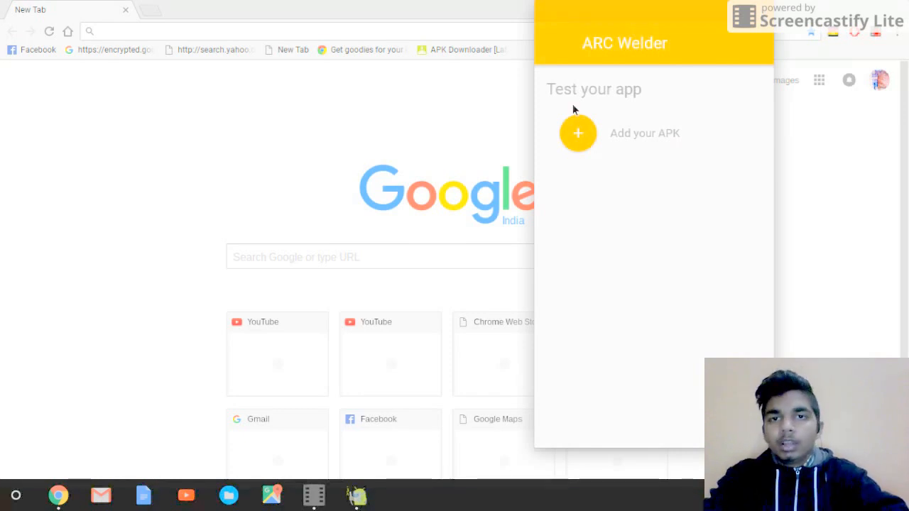
mouse_move(652, 152)
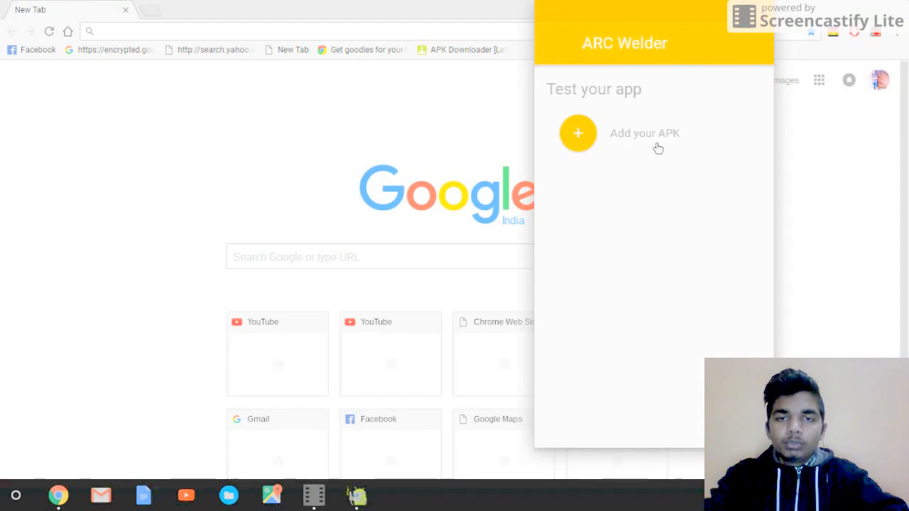
mouse_move(631, 145)
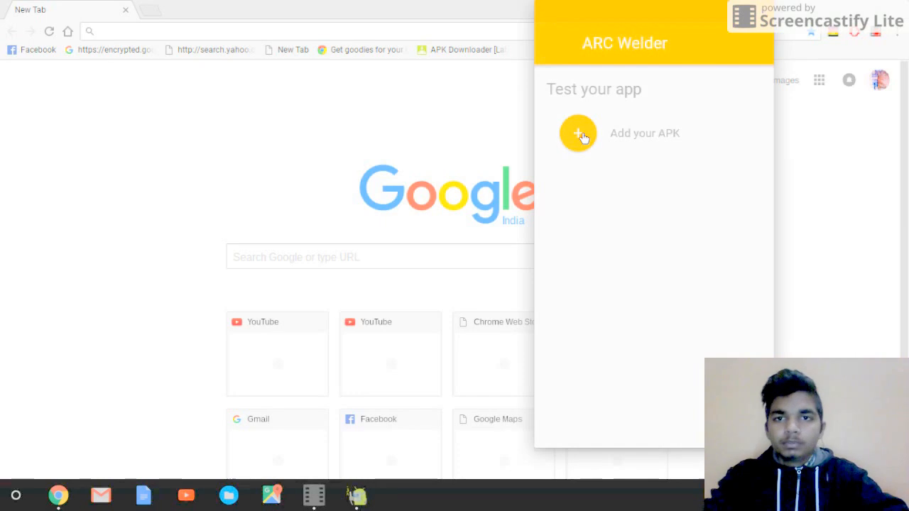
left_click(578, 133)
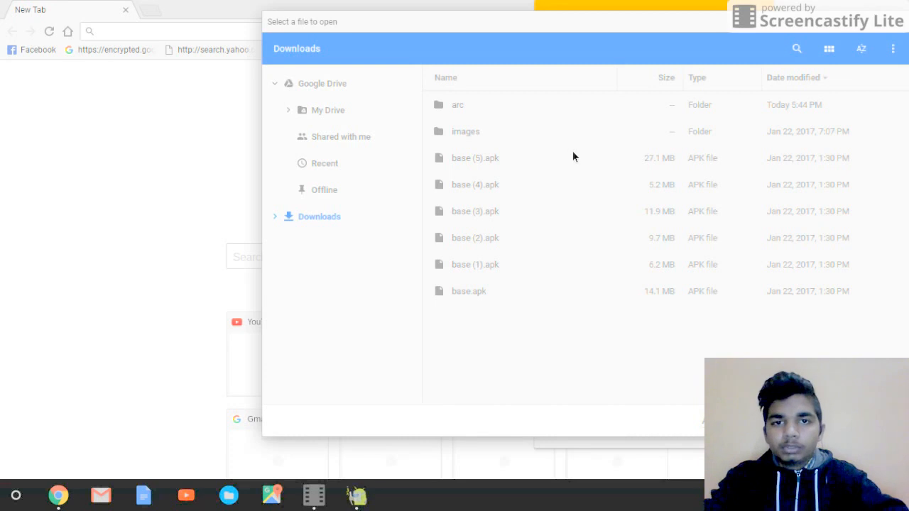
mouse_move(504, 219)
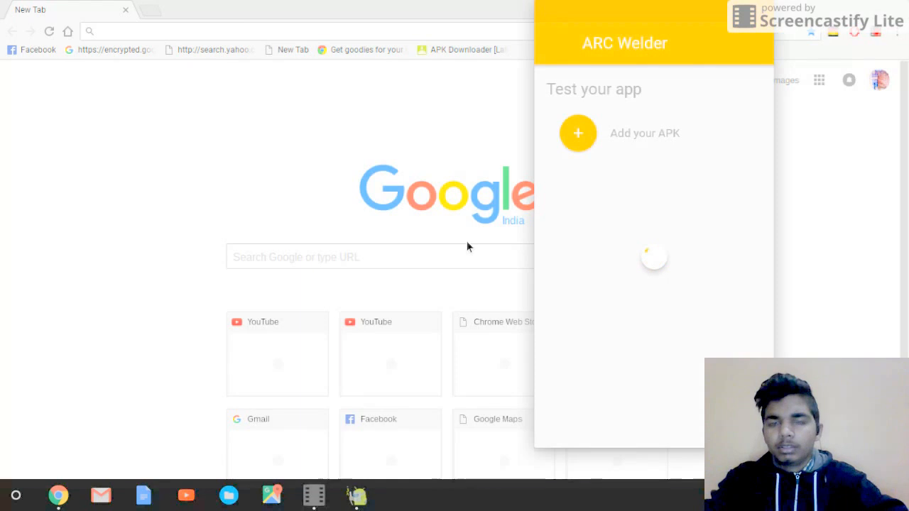
mouse_move(457, 242)
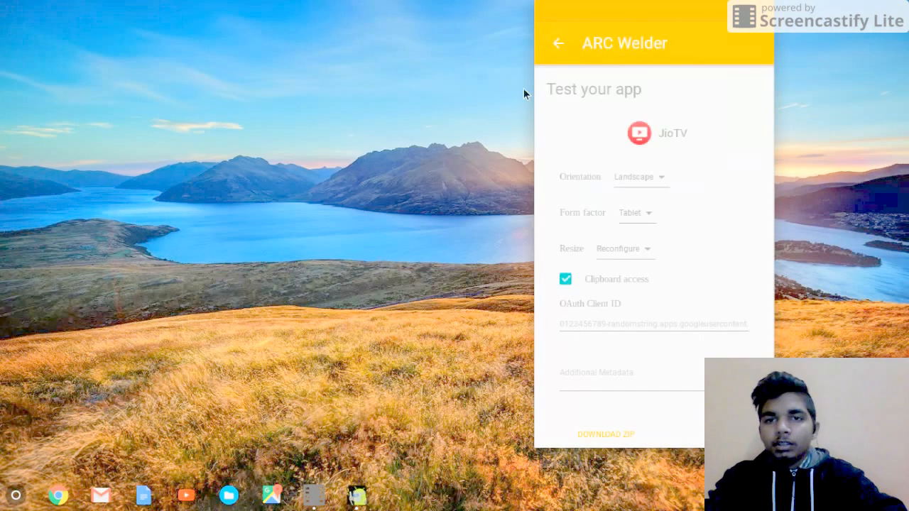
mouse_move(594, 140)
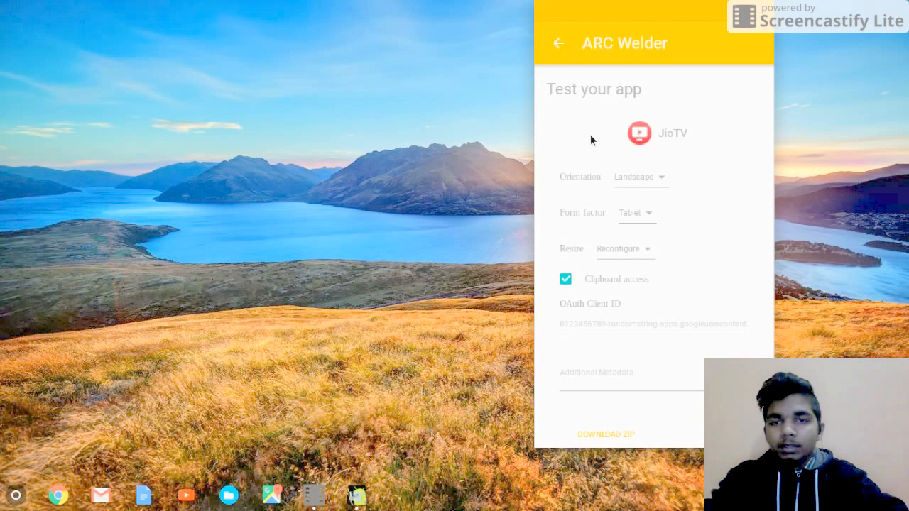
mouse_move(633, 182)
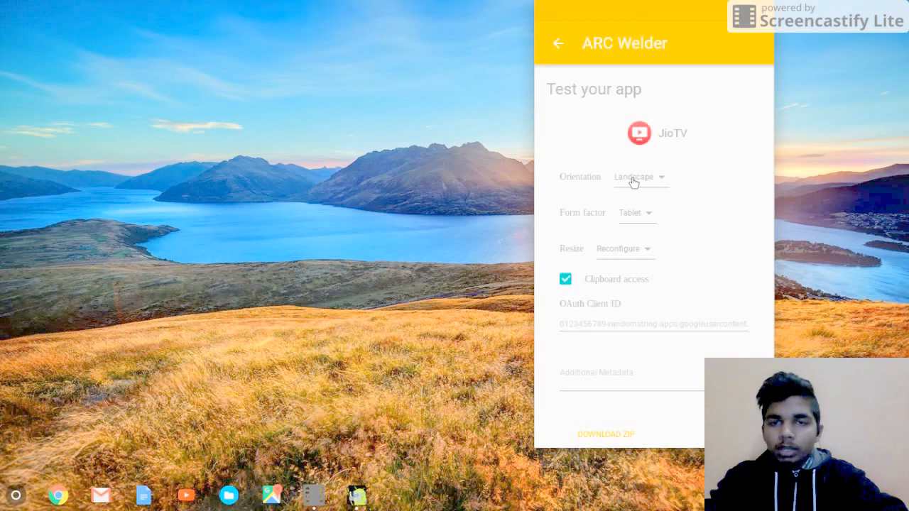
mouse_move(639, 220)
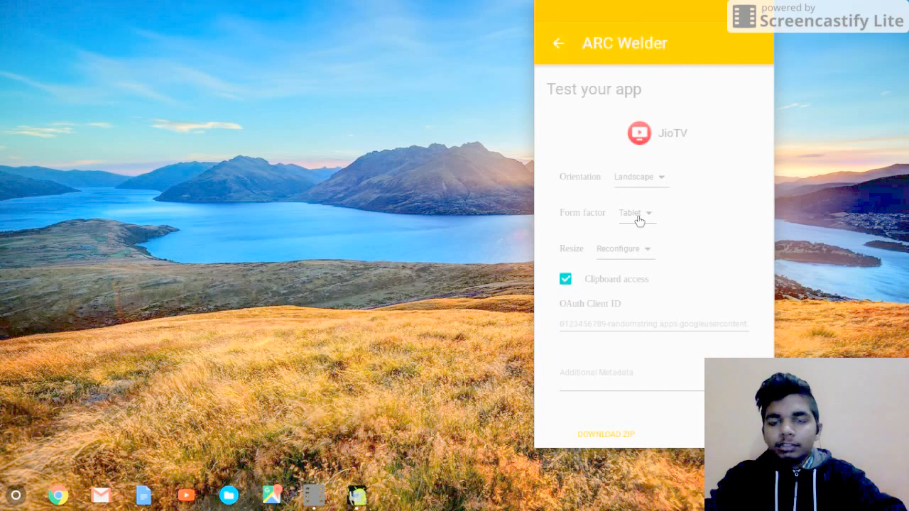
mouse_move(525, 252)
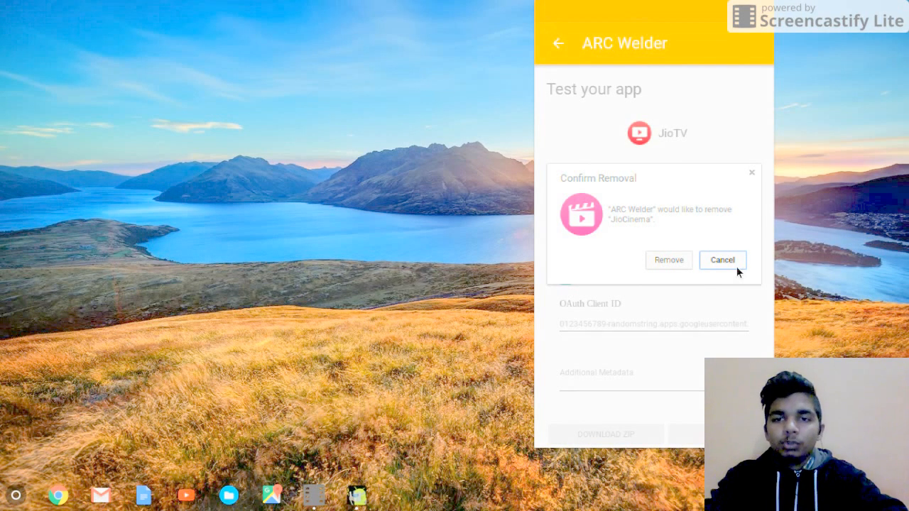
Decline removing the old JioCinema app so JioTV's test run proceeds.
left_click(722, 260)
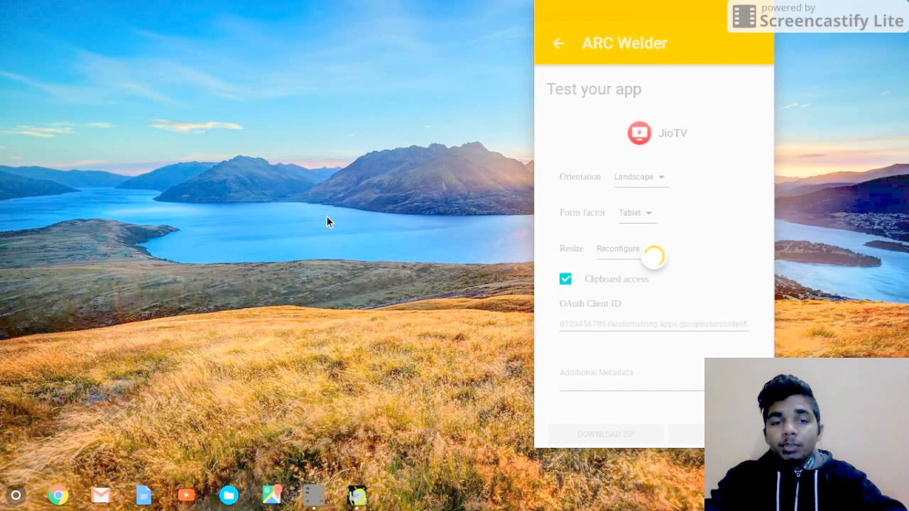
mouse_move(3, 452)
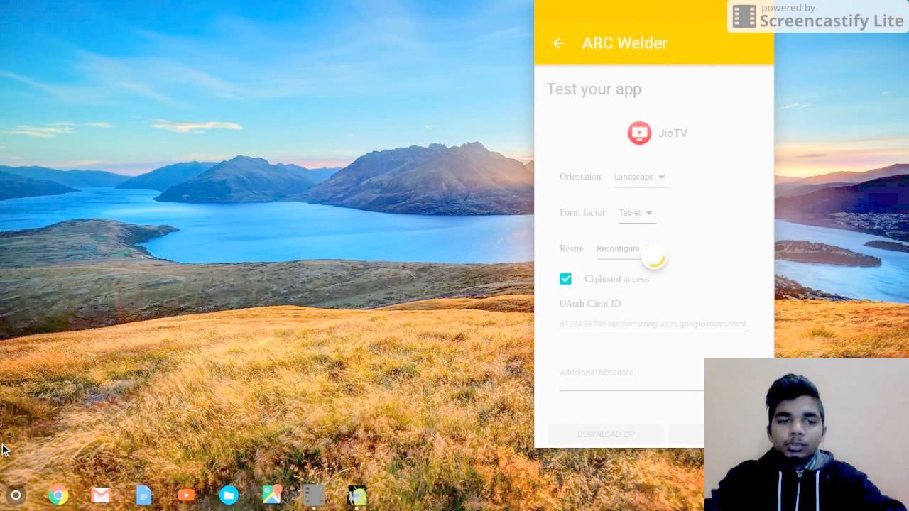
mouse_move(184, 415)
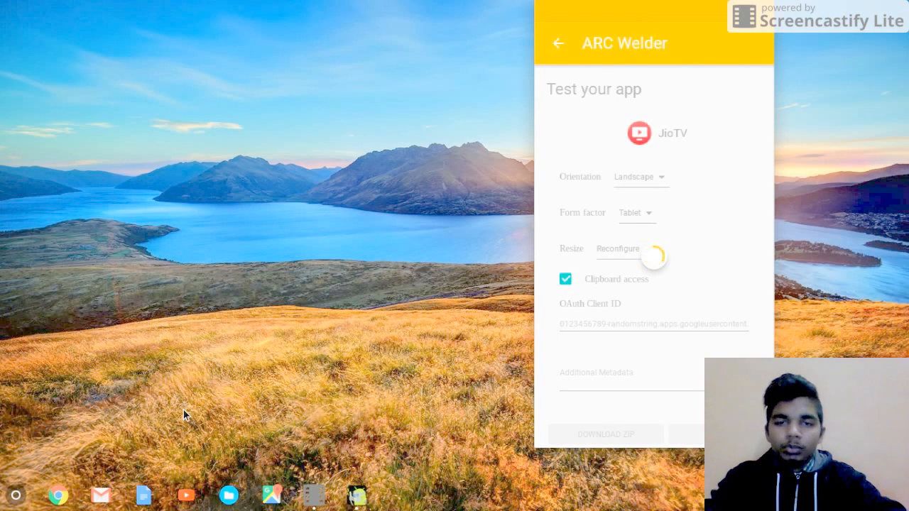
mouse_move(267, 346)
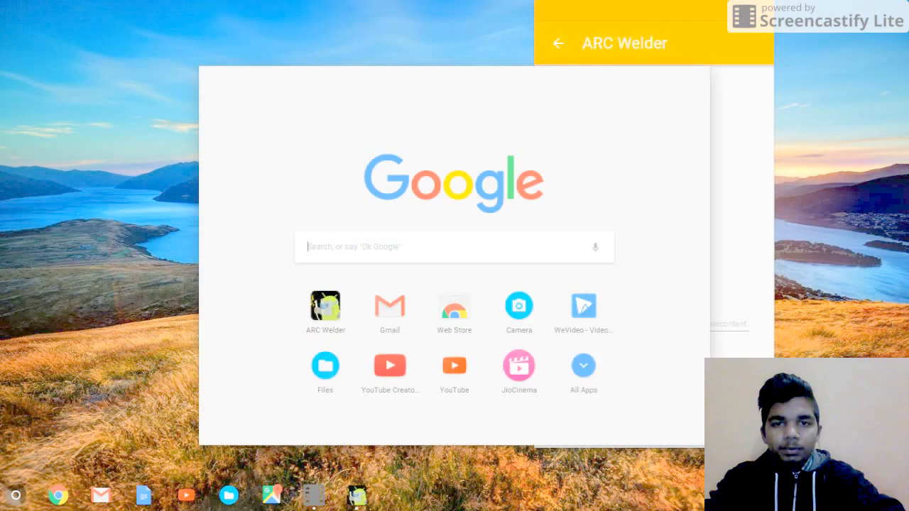
Dismiss the app launcher so the JioTV window loads its splash screen.
left_click(582, 367)
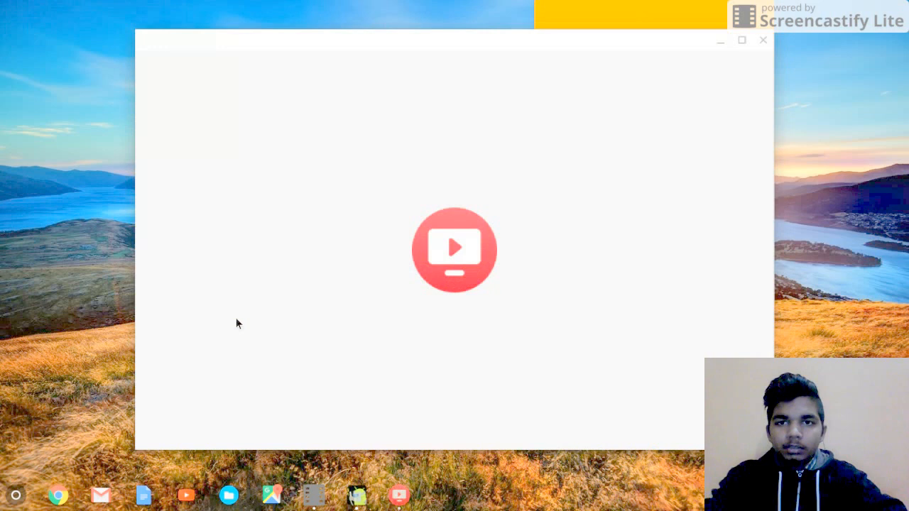
mouse_move(653, 114)
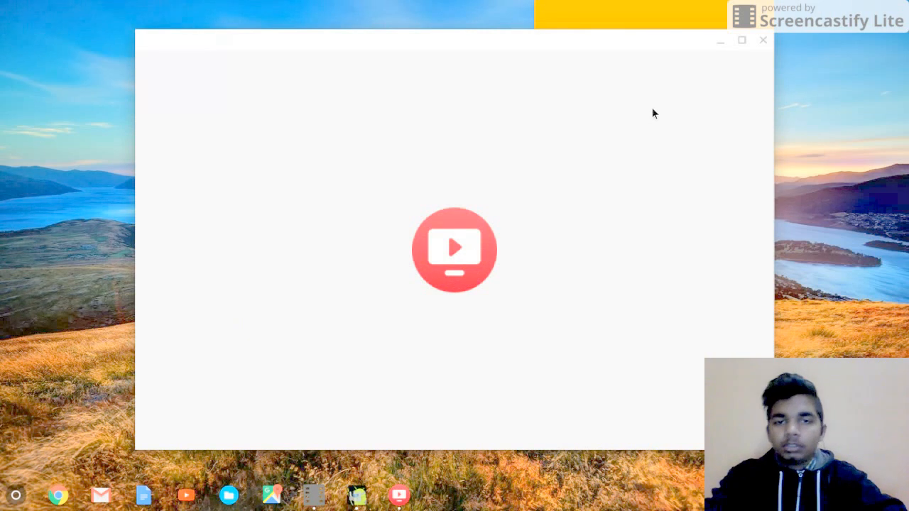
mouse_move(707, 77)
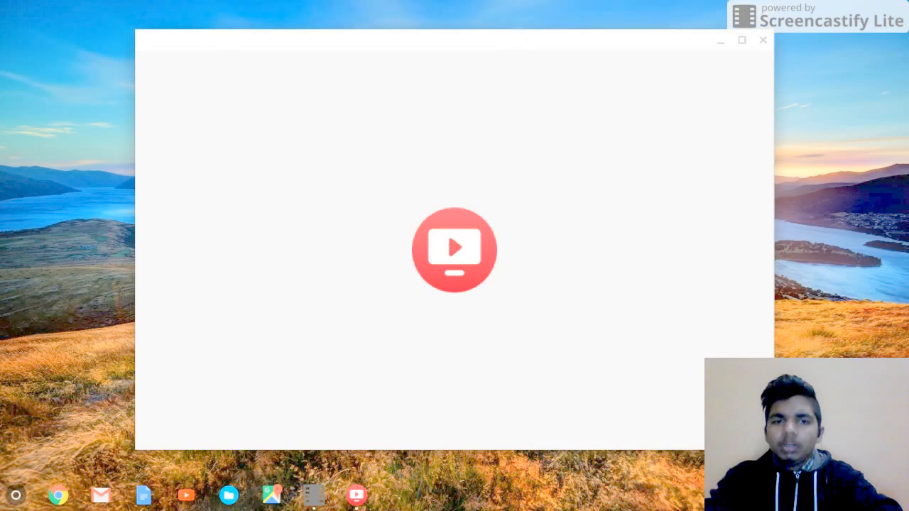
mouse_move(469, 114)
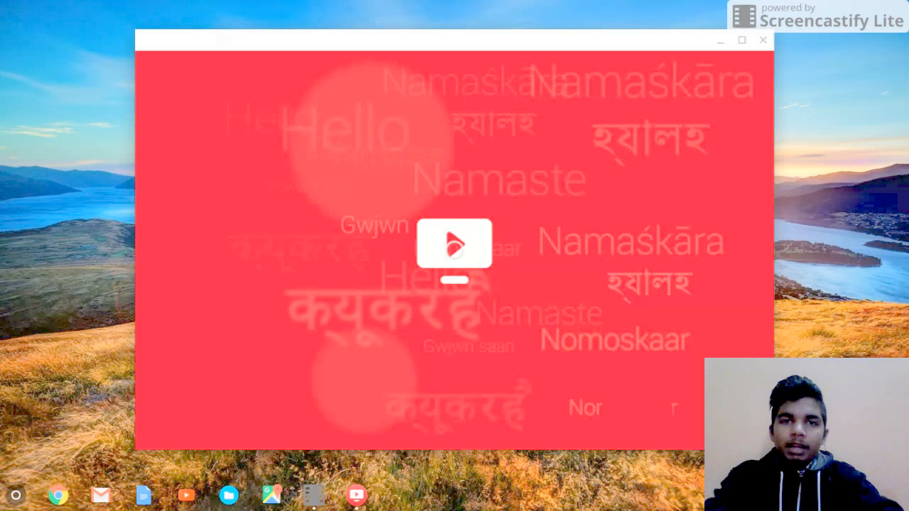
Skip Jio sign-in, acknowledge the Jio 4G login failure, and close the JioTV window.
left_click(454, 244)
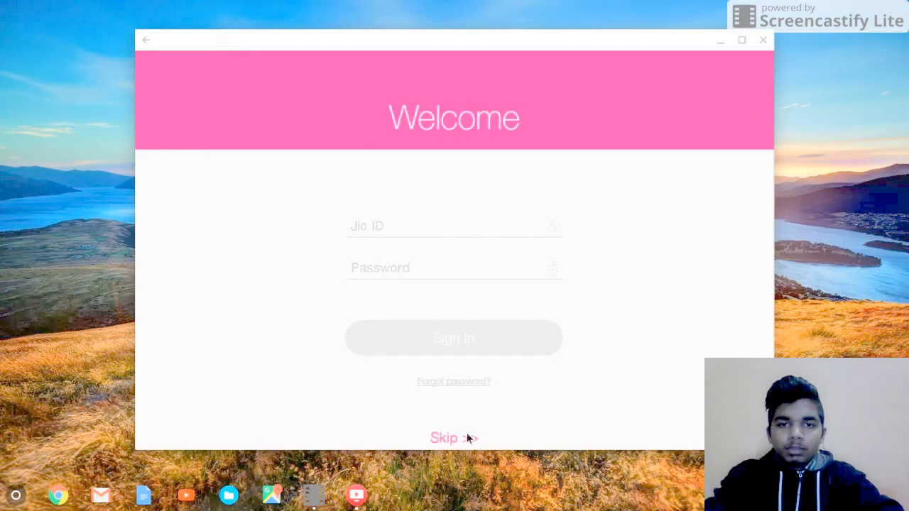
left_click(453, 338)
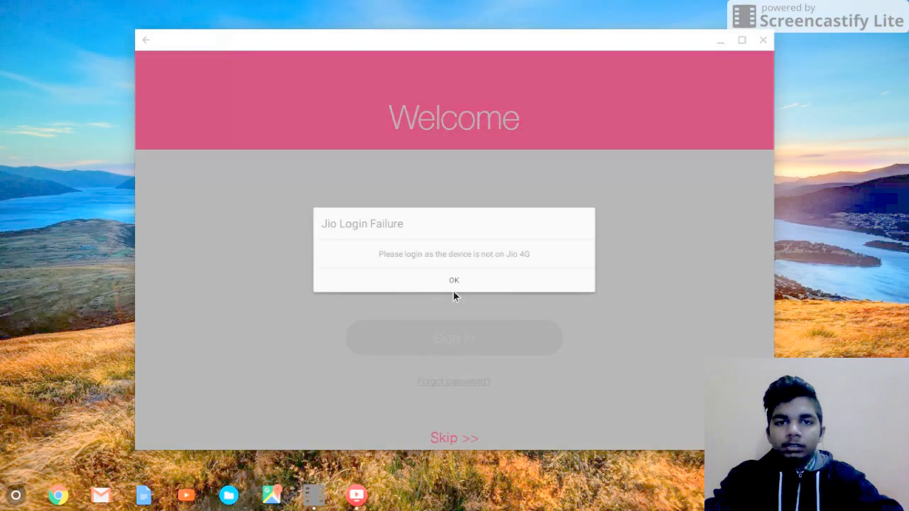
left_click(454, 280)
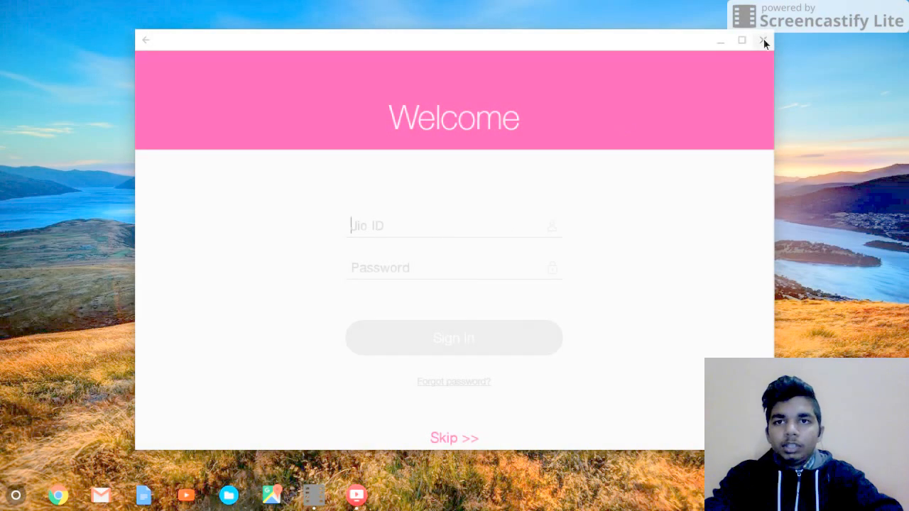
left_click(764, 39)
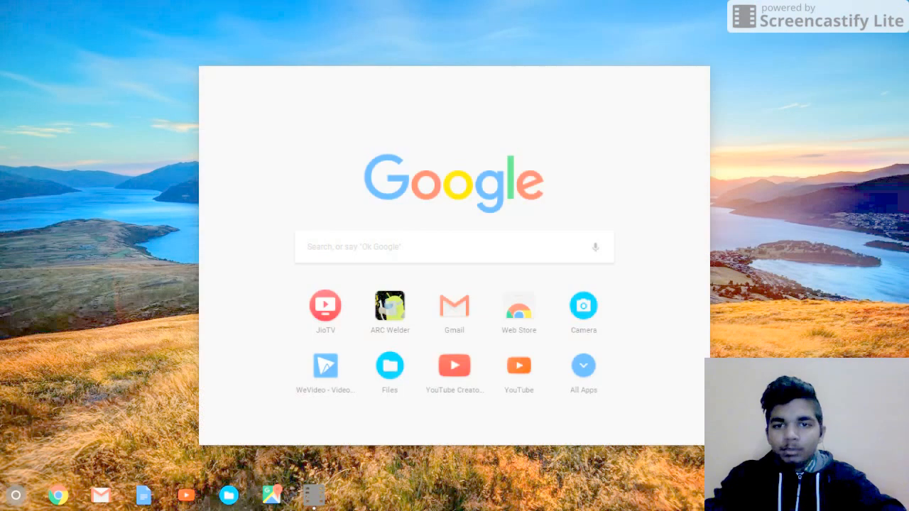
Show the launcher's full app list to confirm JioTV is installed.
left_click(582, 366)
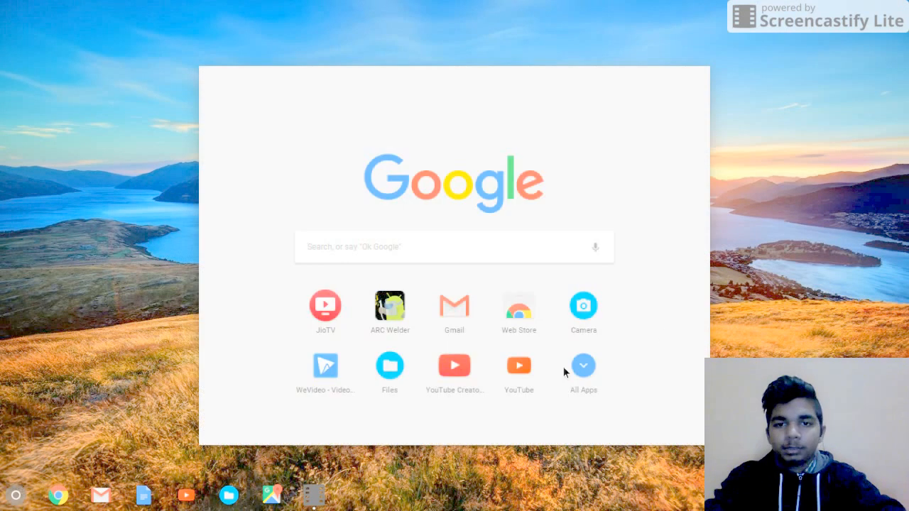
left_click(582, 365)
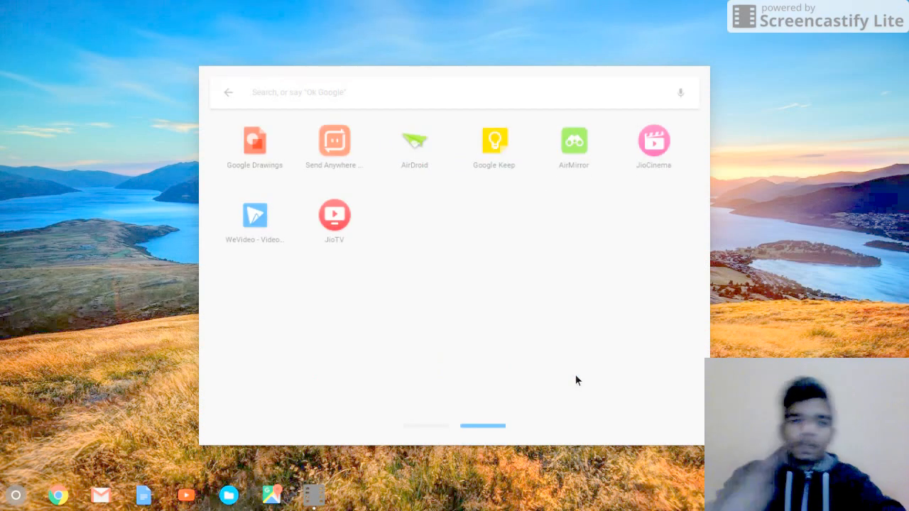
mouse_move(770, 312)
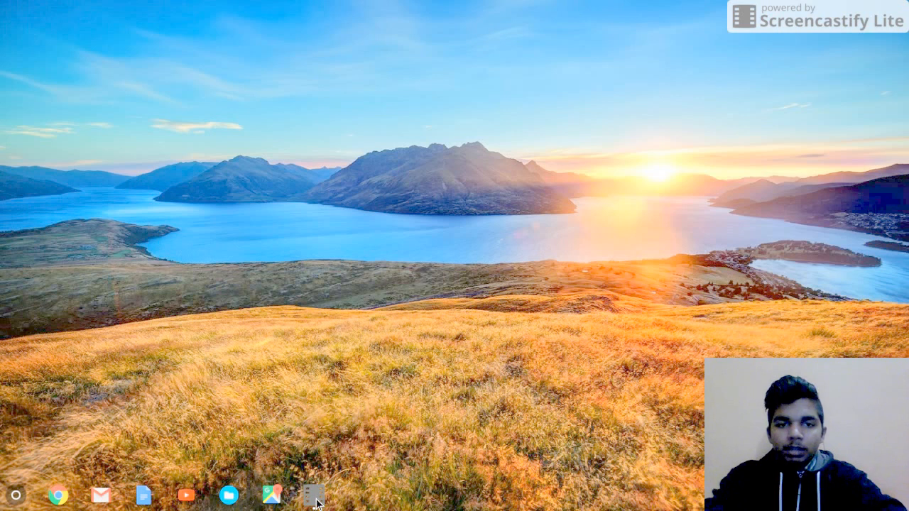
mouse_move(312, 494)
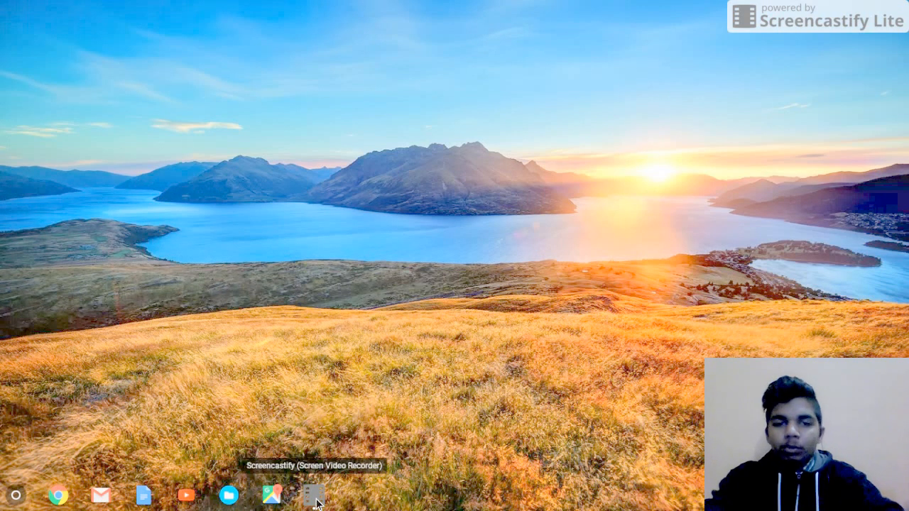
Bring up Screencastify's live recording preview from the shelf.
left_click(312, 494)
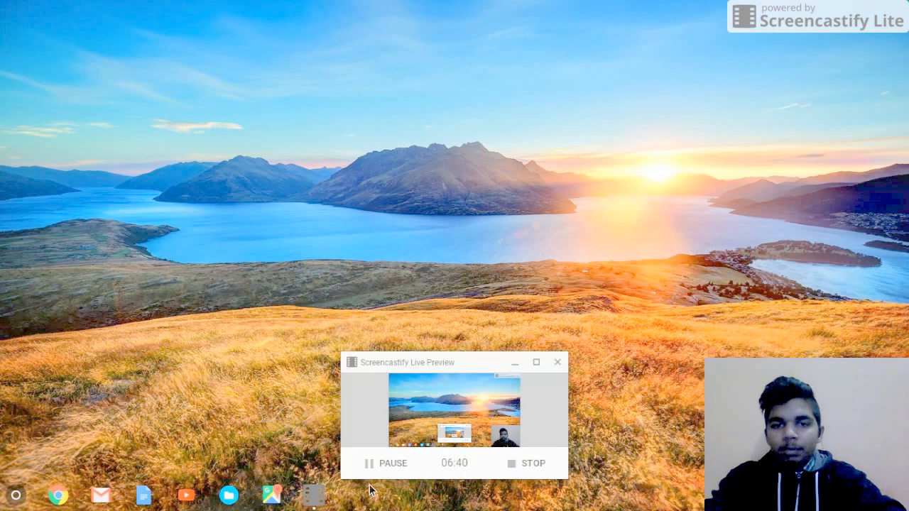